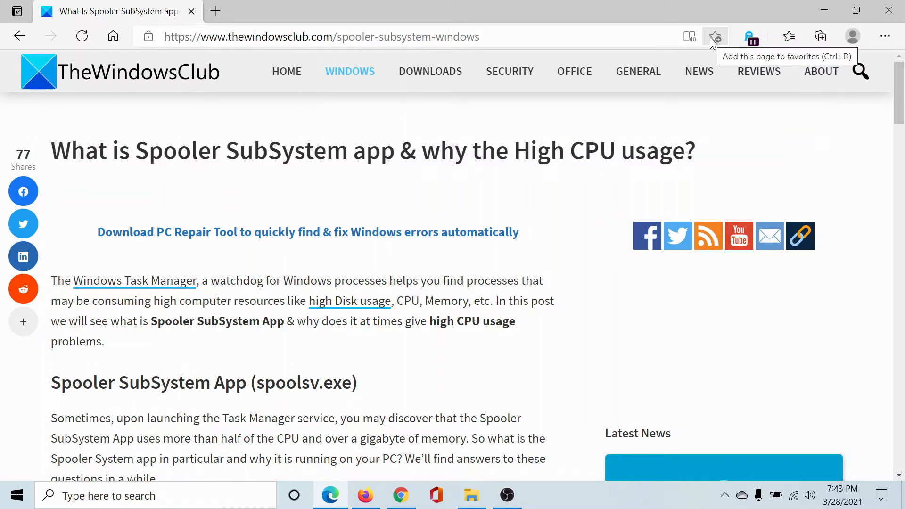
Step: Read down to the 'Spooler SubSystem app high CPU usage' section showing C:\Windows\System32\spool\PRINTERS
scroll("down", 3)
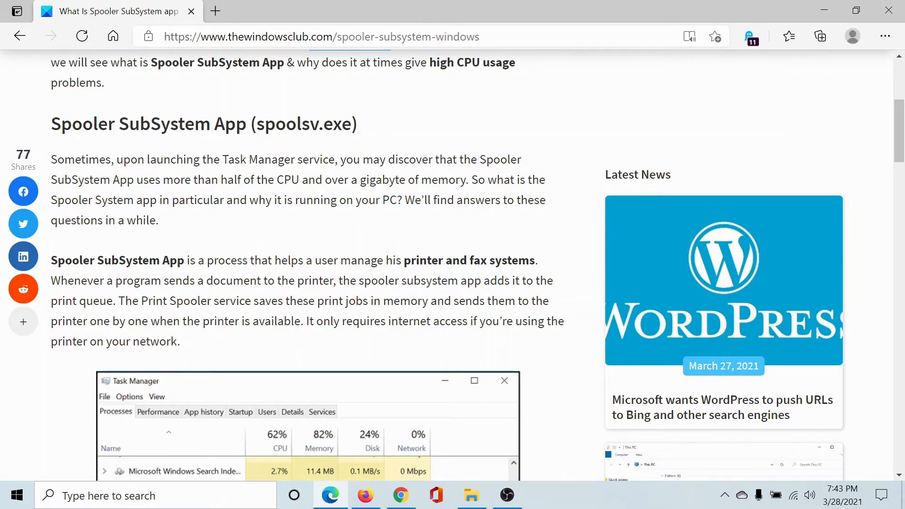
scroll("down", 3)
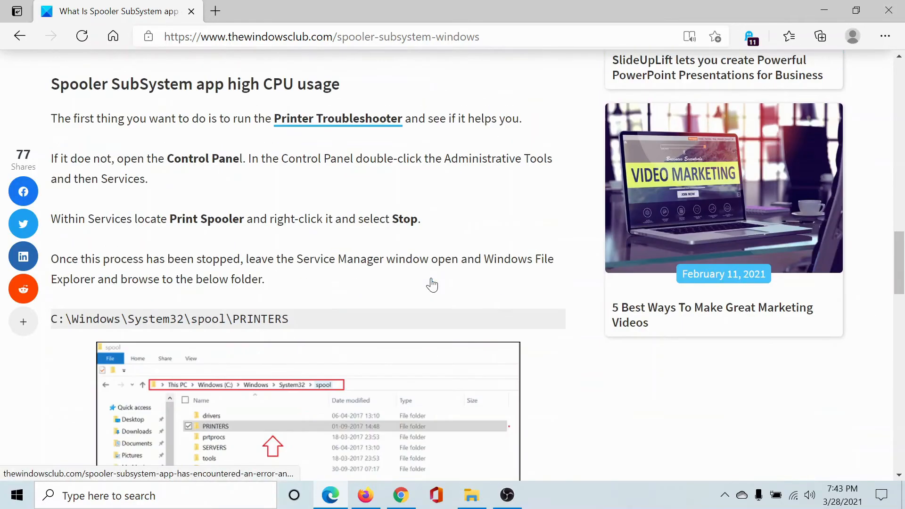
Step: Copy the selected C:\Windows\System32\spool path via the right-click menu
scroll("down", 3)
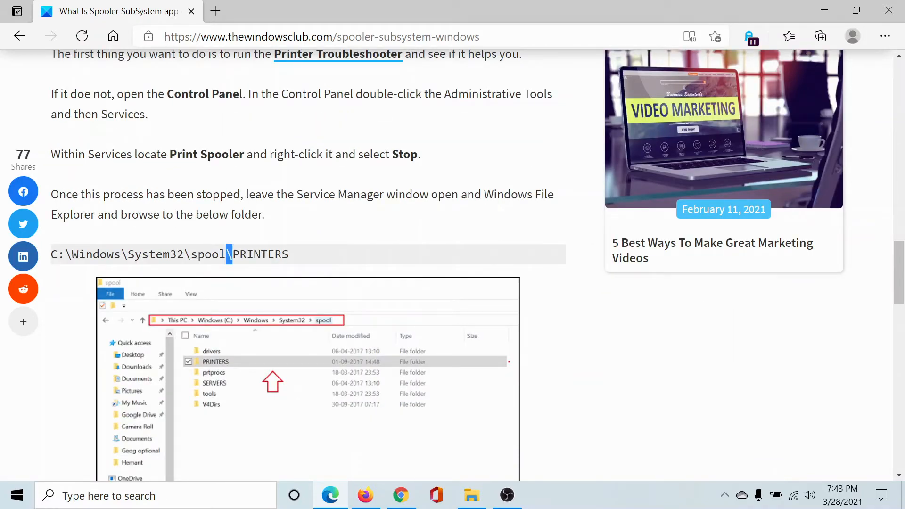
right_click(139, 254)
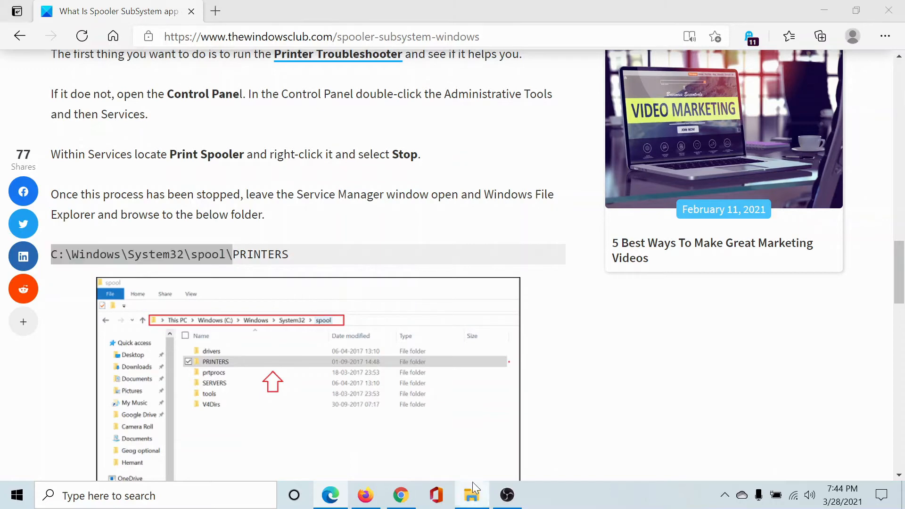
Step: Launch File Explorer and navigate to C:\Windows\System32\spool by pasting the path, showing PRINTERS
left_click(471, 495)
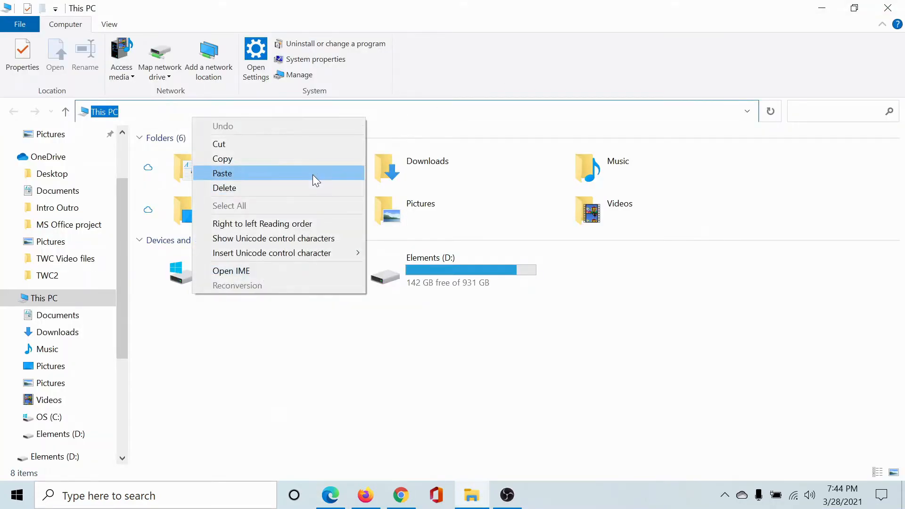
left_click(223, 174)
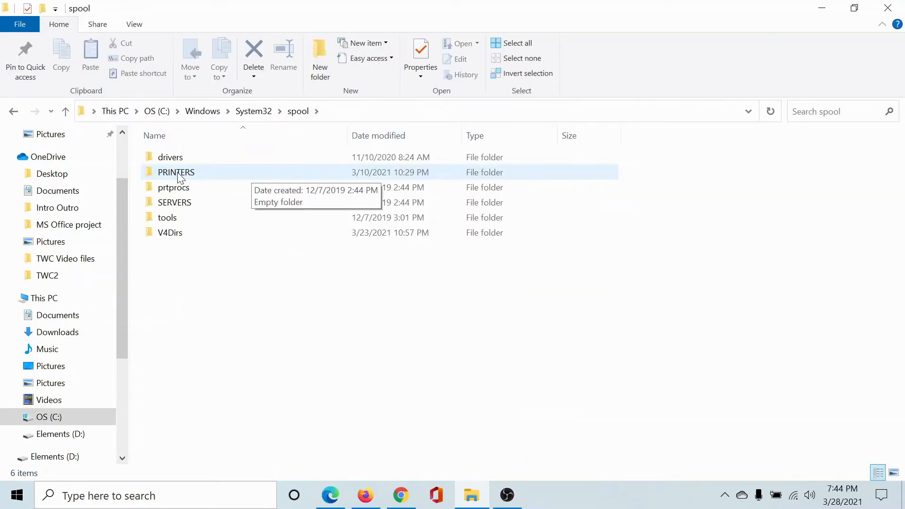
left_click(176, 171)
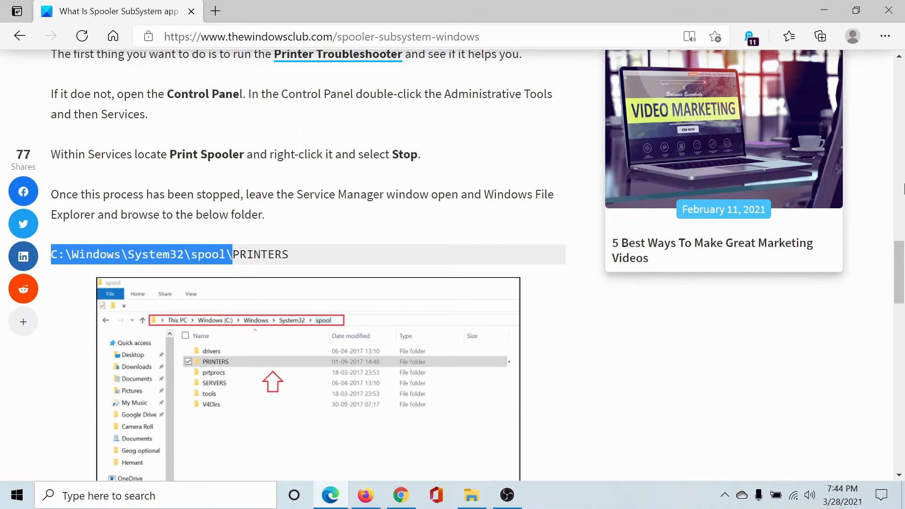
scroll("up", 3)
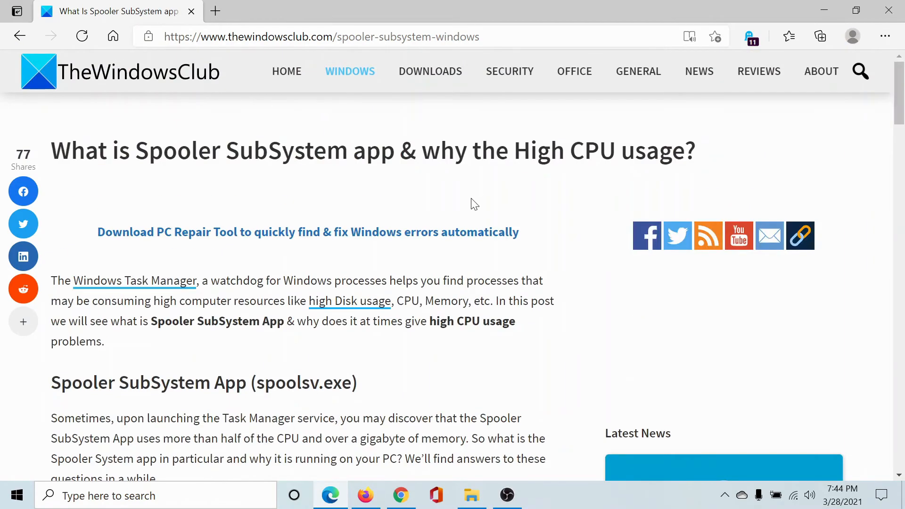